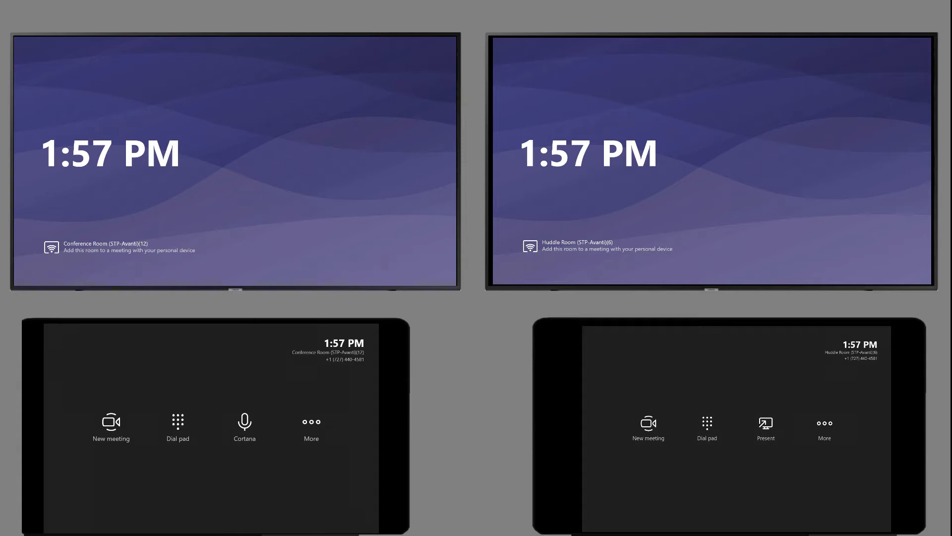
click(244, 421)
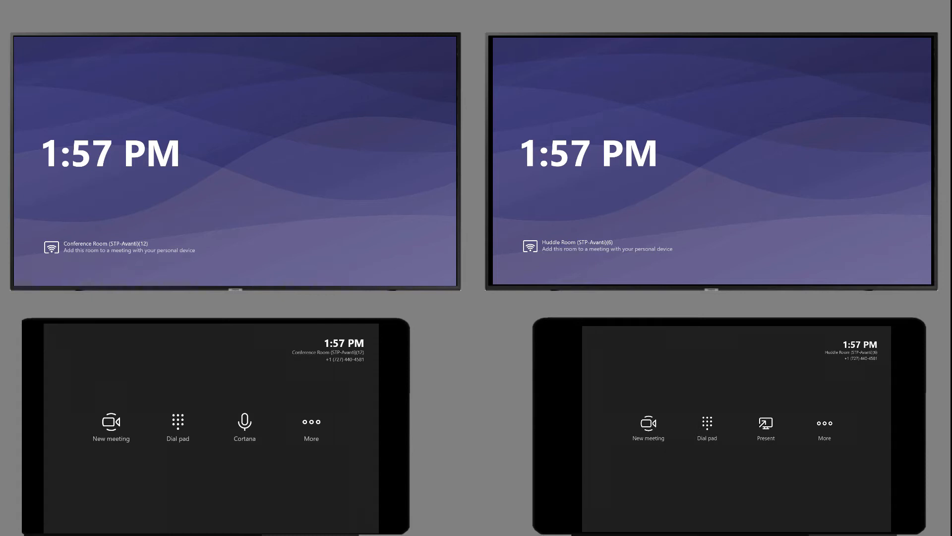
click(310, 426)
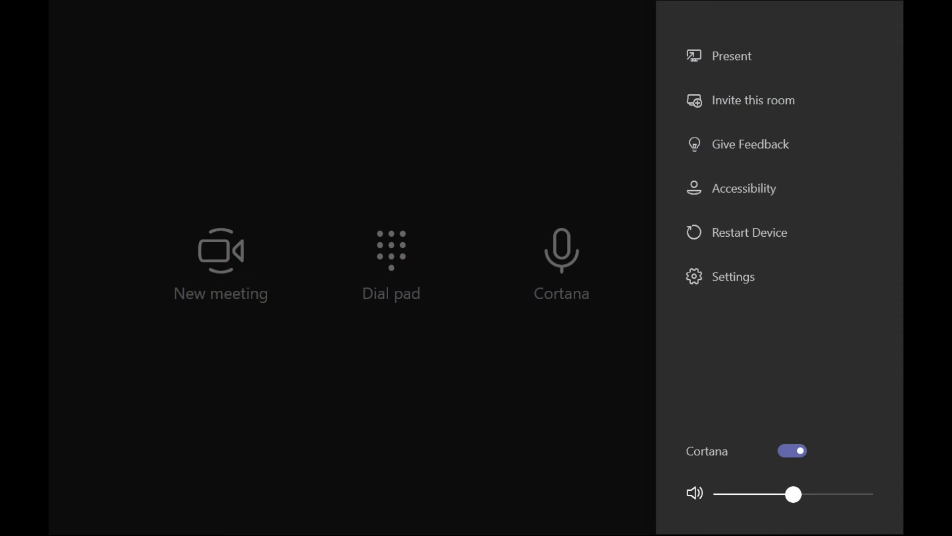
click(734, 276)
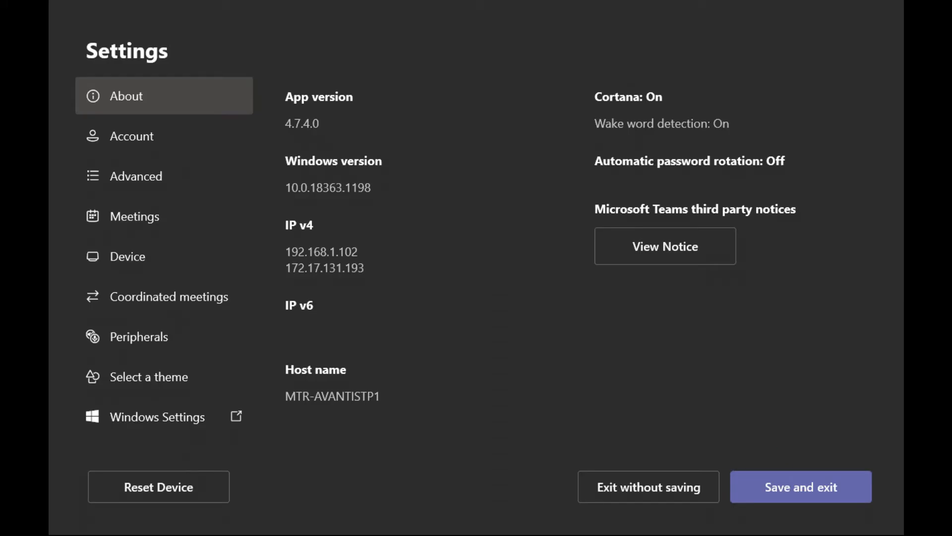
click(168, 297)
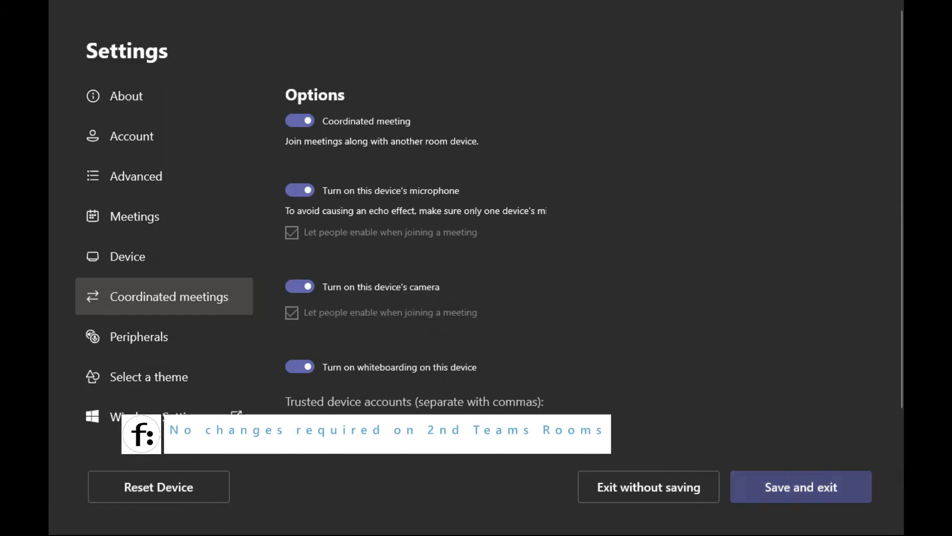
Save the coordinated meeting settings and return to the console home screen.
click(649, 486)
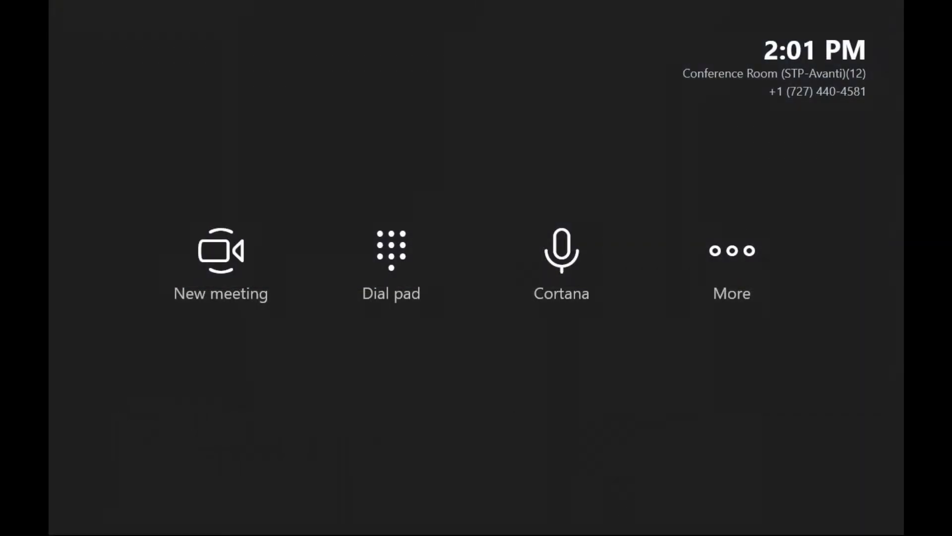
Start a new meeting with Nestor Wilke added as invitee from the suggestions.
click(220, 261)
text(ne)
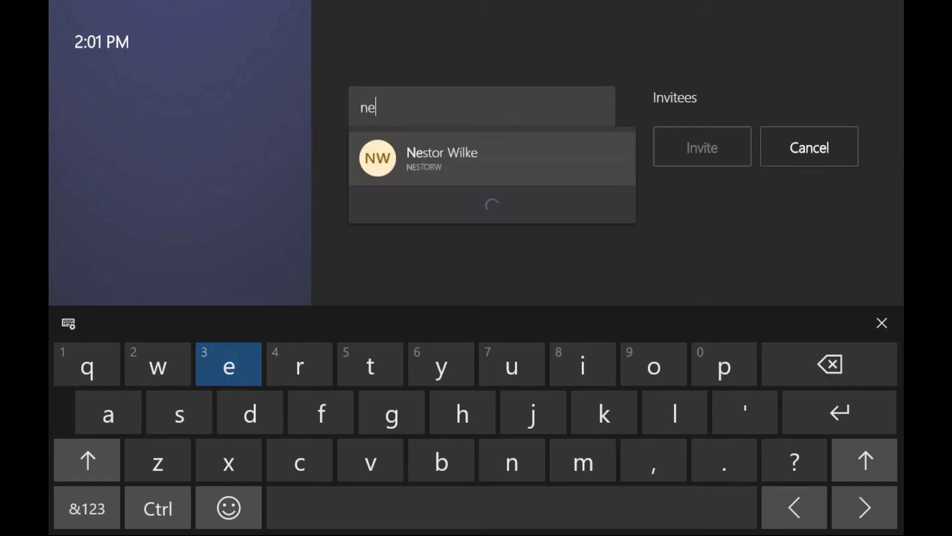
click(492, 158)
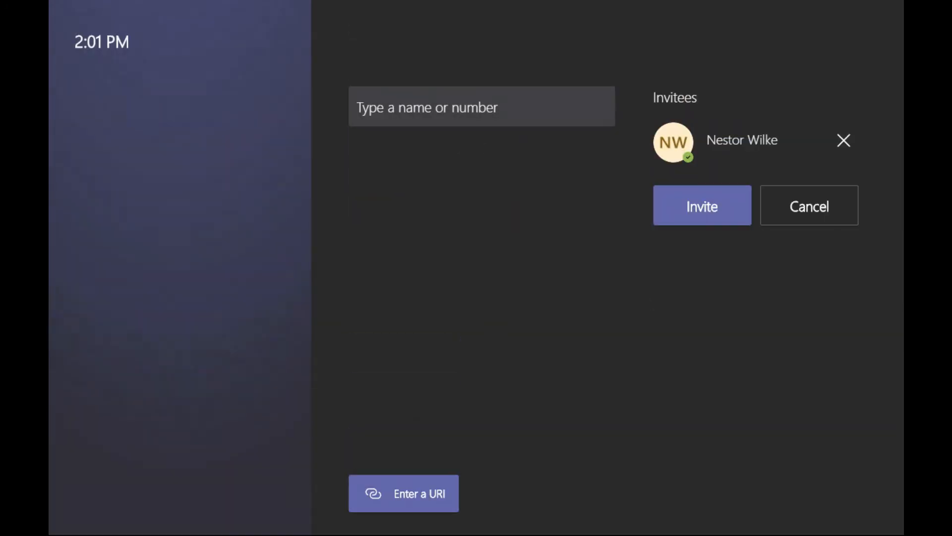
click(701, 205)
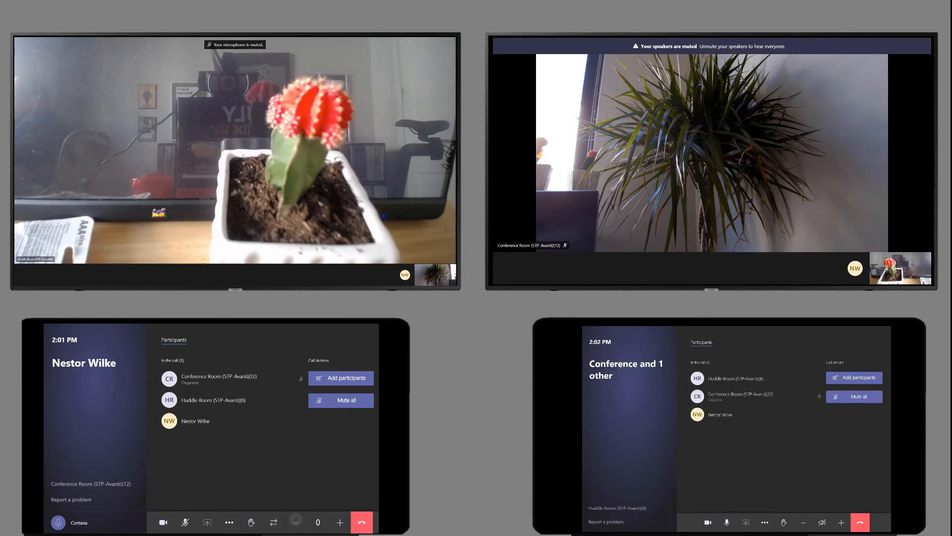
Dismiss the muted-microphone notice on the Conference Room front-of-room display.
click(185, 523)
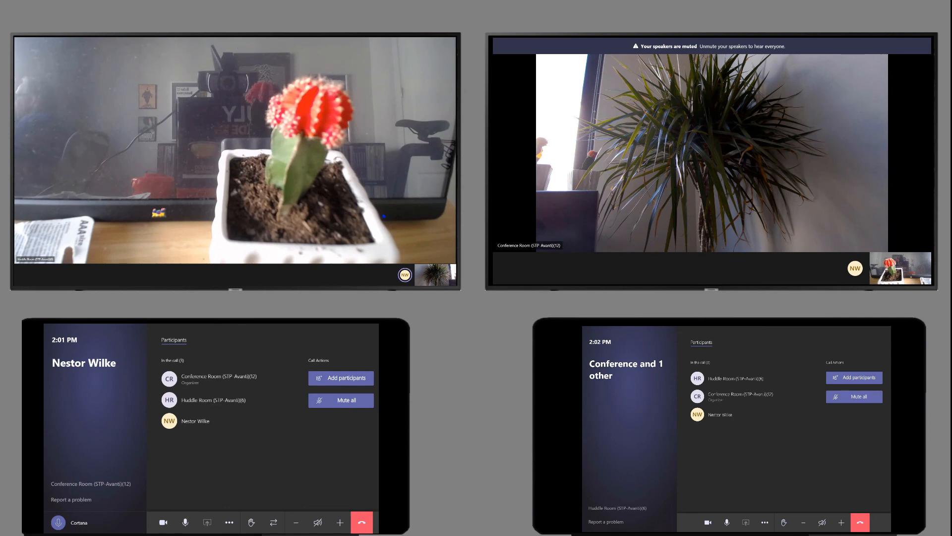